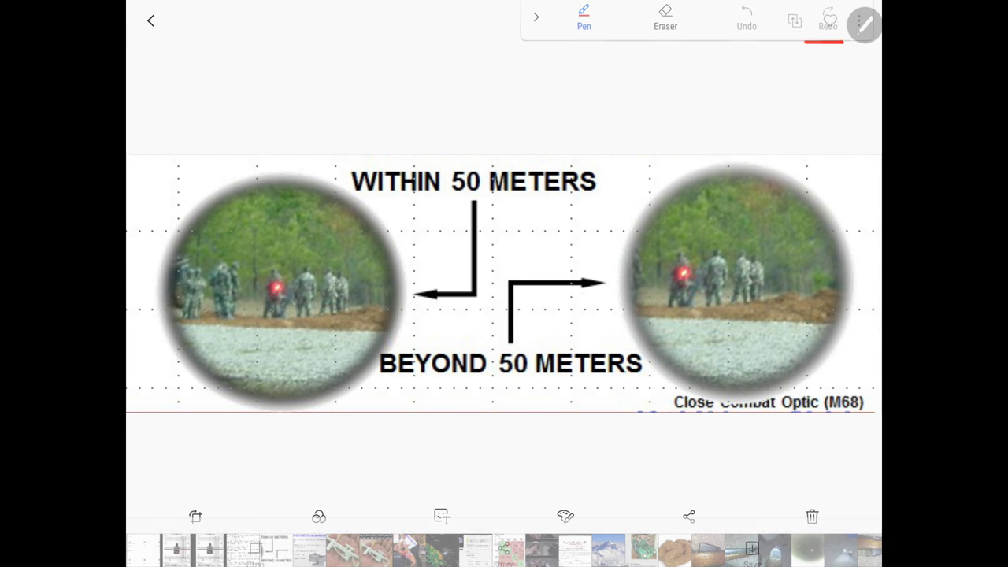
- Choose the black pen colour in Pen settings before marking the scope aim points
click(583, 25)
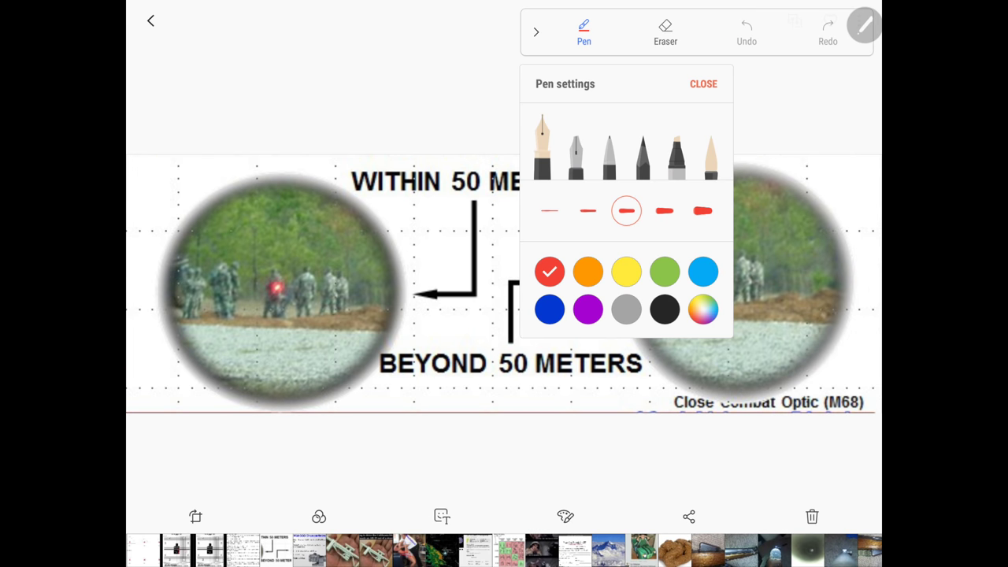
click(702, 84)
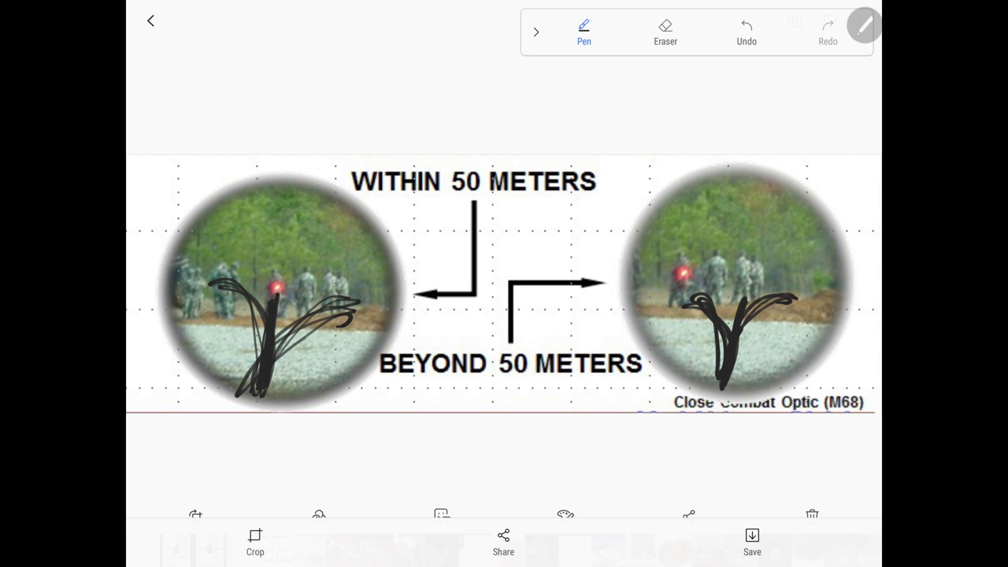
- Switch the pen ink to red in Pen settings for the scope circles and aim dot
click(583, 32)
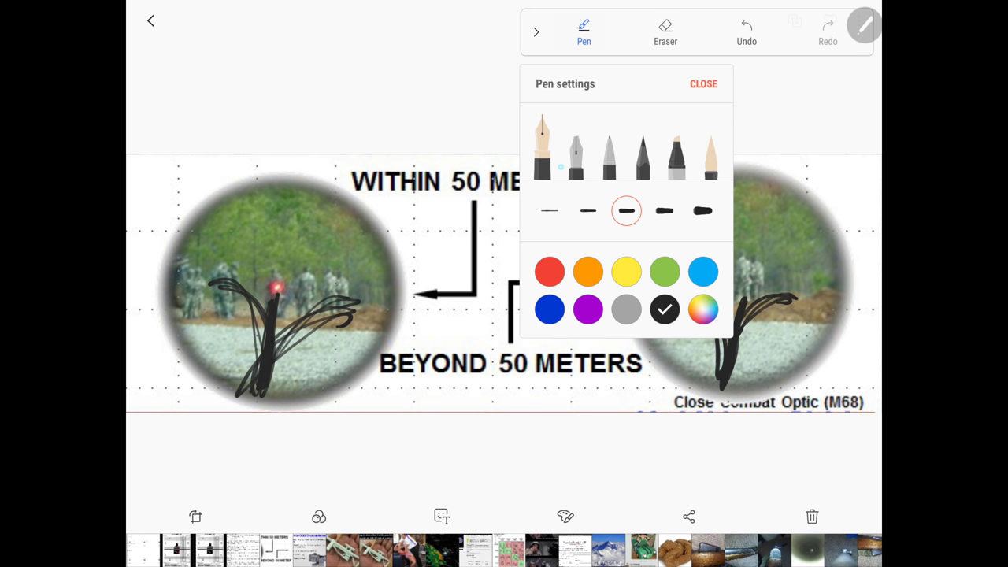
click(703, 83)
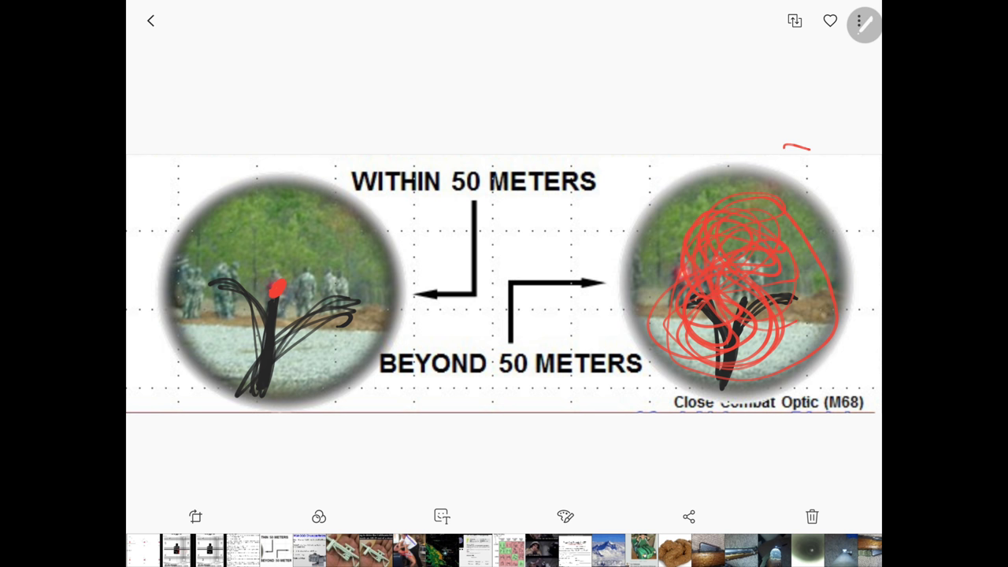
- Advance to the next photo showing the M68 qualification-holds chart
click(863, 24)
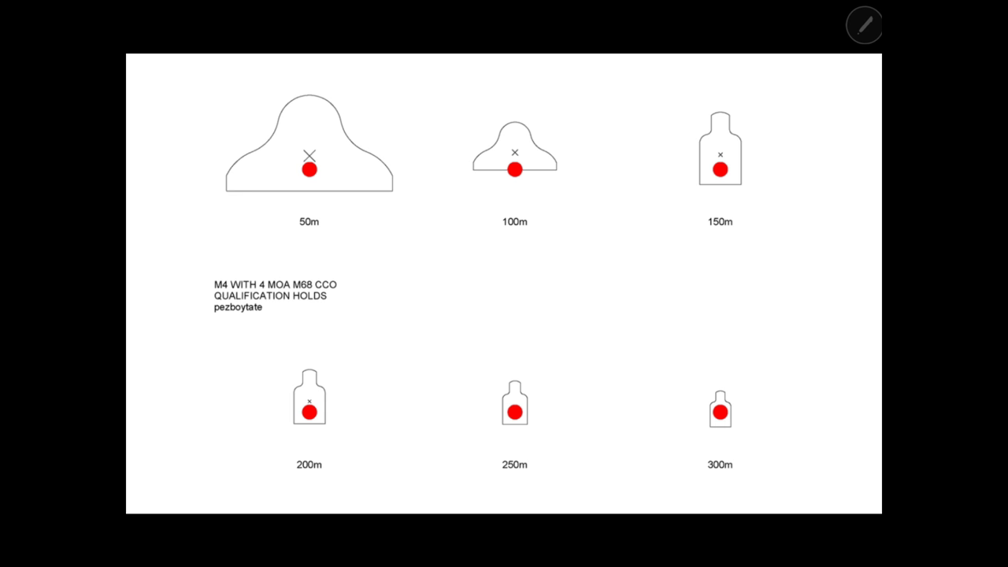
- Scribble a red mark under the 50m aim dot and an arrow pointing at the 50m hold
click(863, 26)
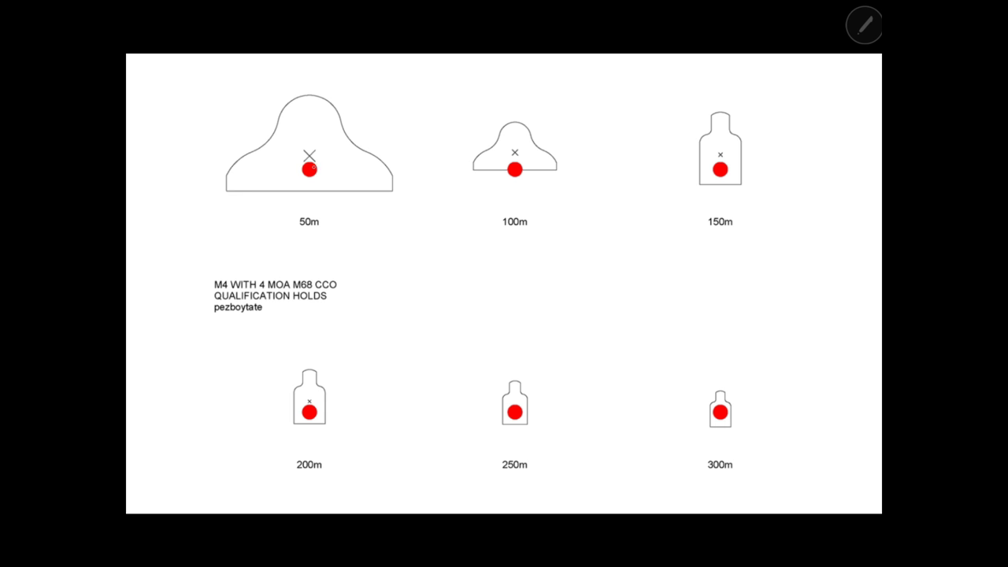
mouse_move(763, 226)
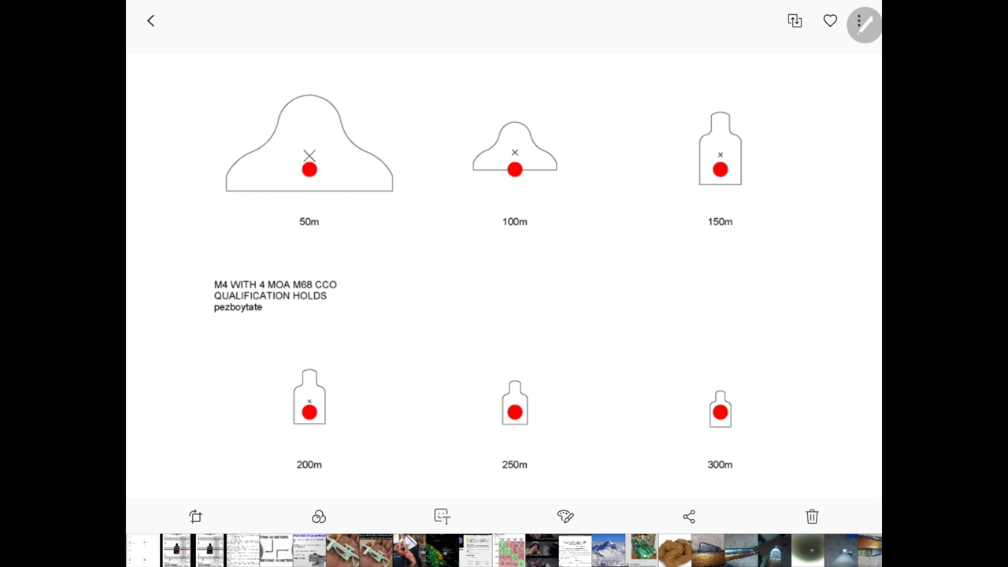
click(863, 21)
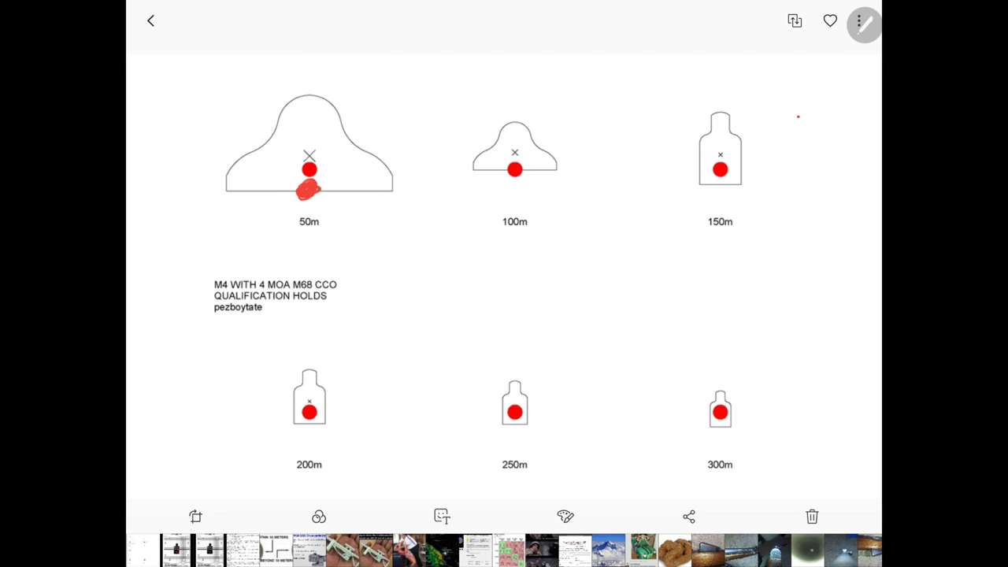
drag(296, 217, 267, 233)
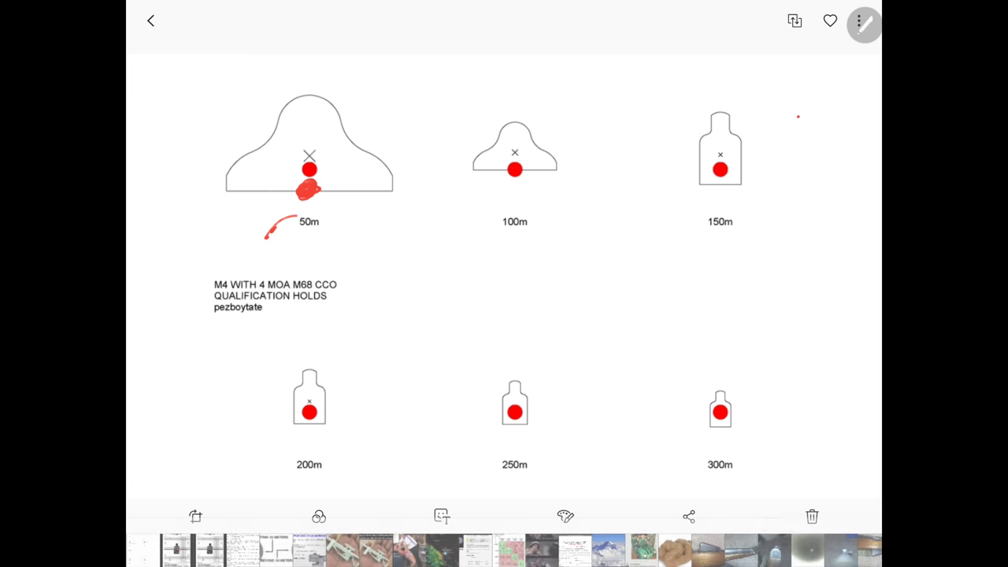
drag(268, 233, 370, 239)
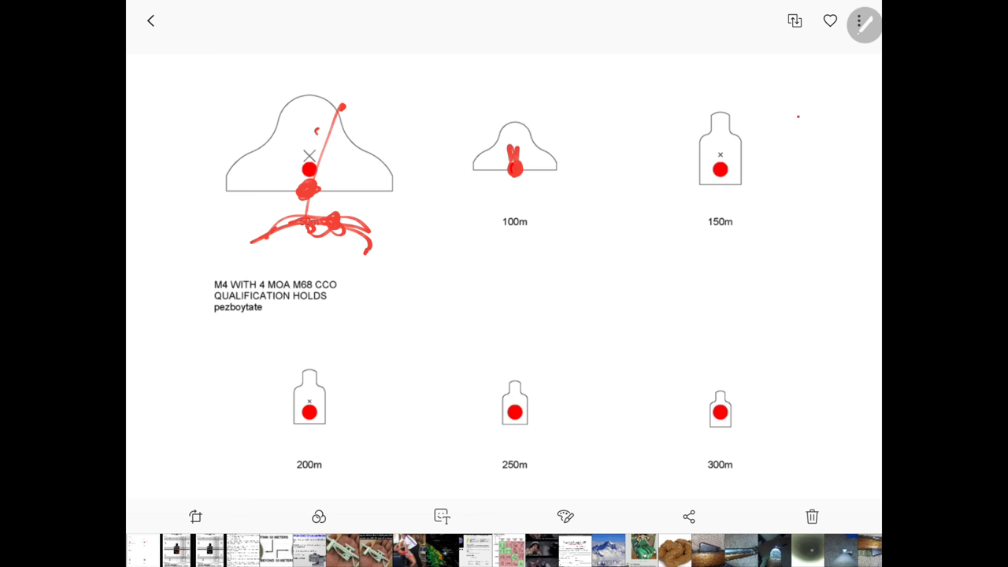
- Add a red checkmark by a target, then draw the sight line with a trajectory arc and tick a crossing
drag(517, 170, 565, 179)
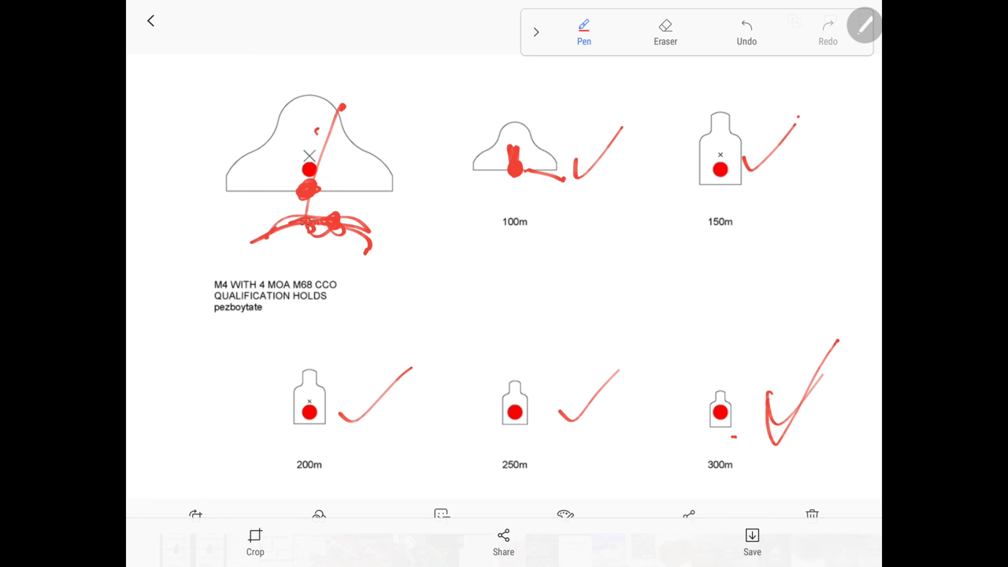
drag(354, 349, 806, 271)
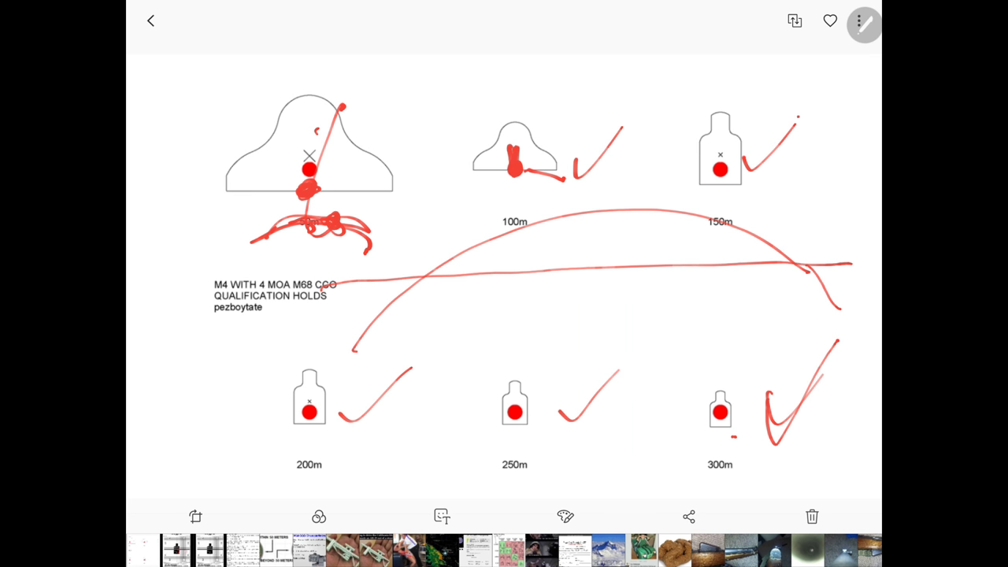
drag(429, 296, 454, 370)
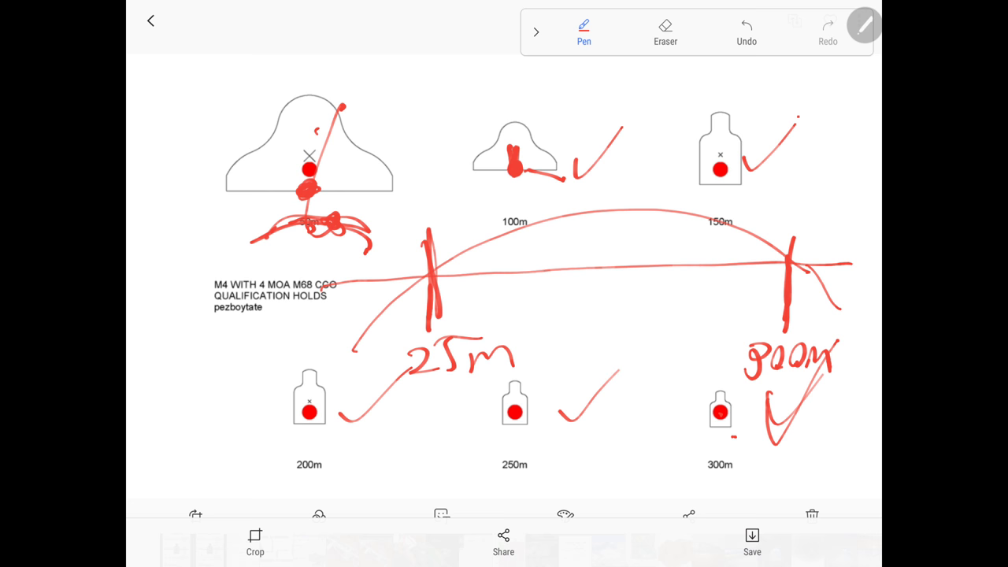
drag(488, 291, 511, 280)
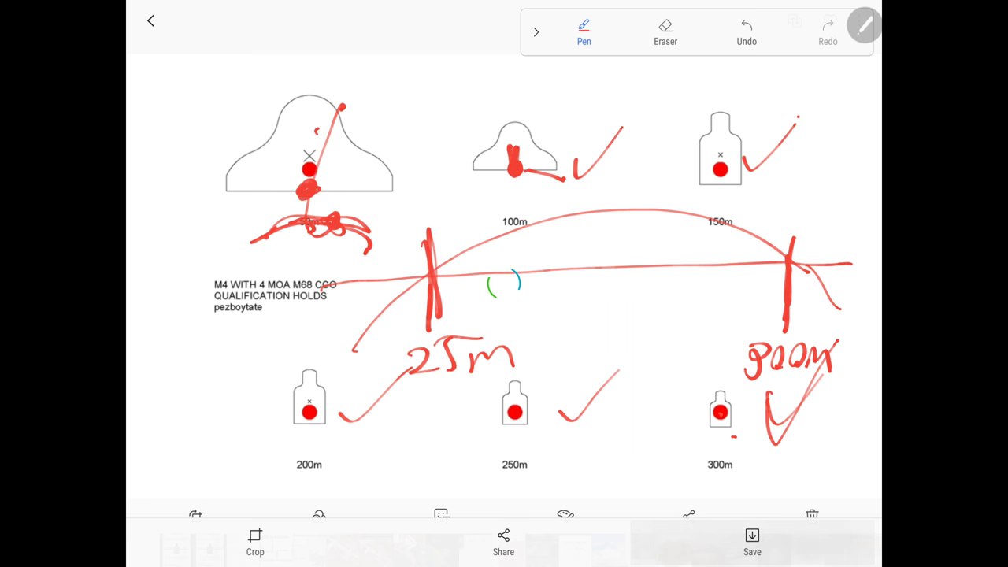